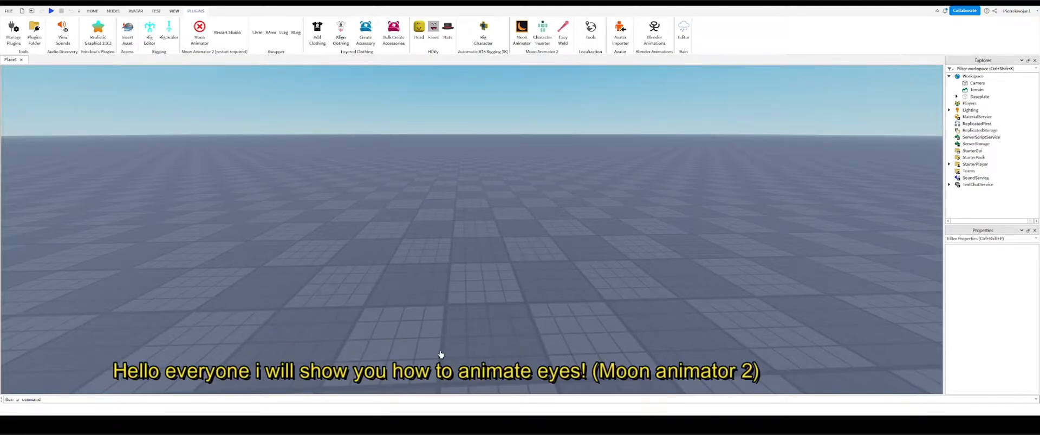
mouse_move(440, 254)
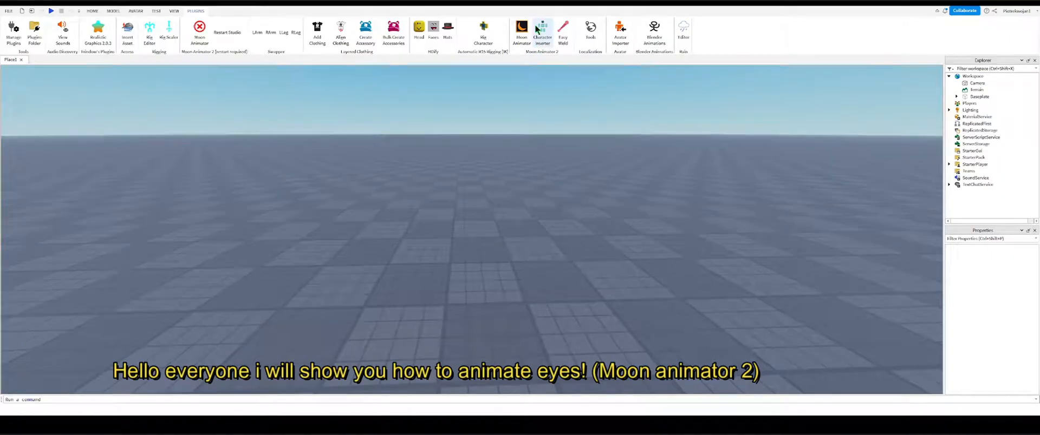
Step: Insert the avatar character rig into the workspace with the Character Inserter plugin
left_click(542, 27)
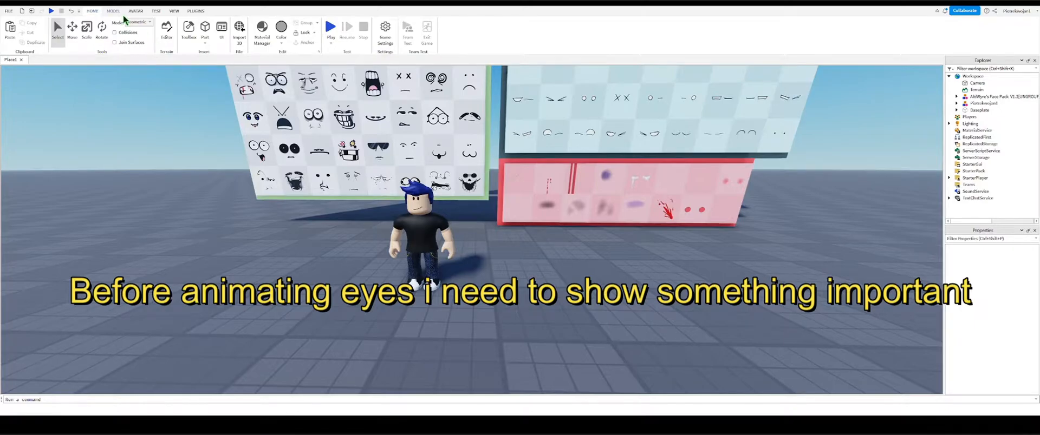
Step: Show the Properties panel from the View ribbon to inspect the character model
left_click(158, 10)
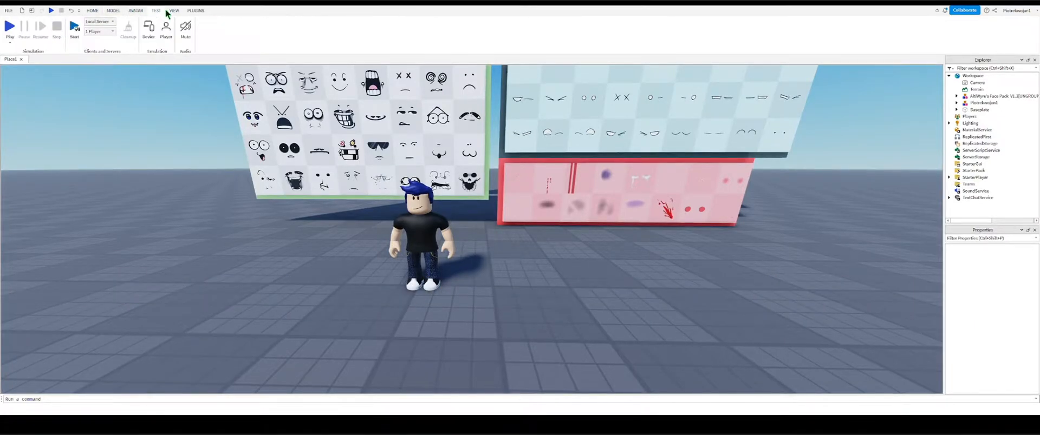
left_click(173, 10)
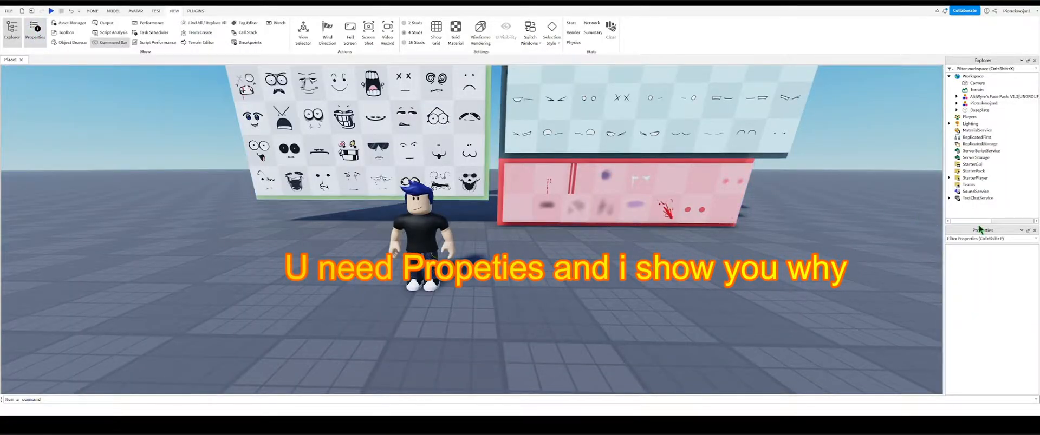
left_click(93, 10)
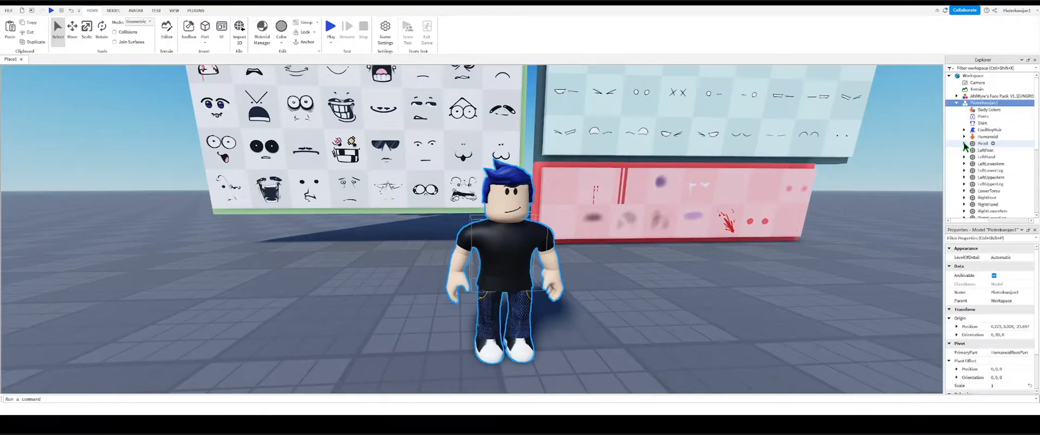
Step: Rename the decal under the rig's Head to 'Eyes pit'
left_click(967, 143)
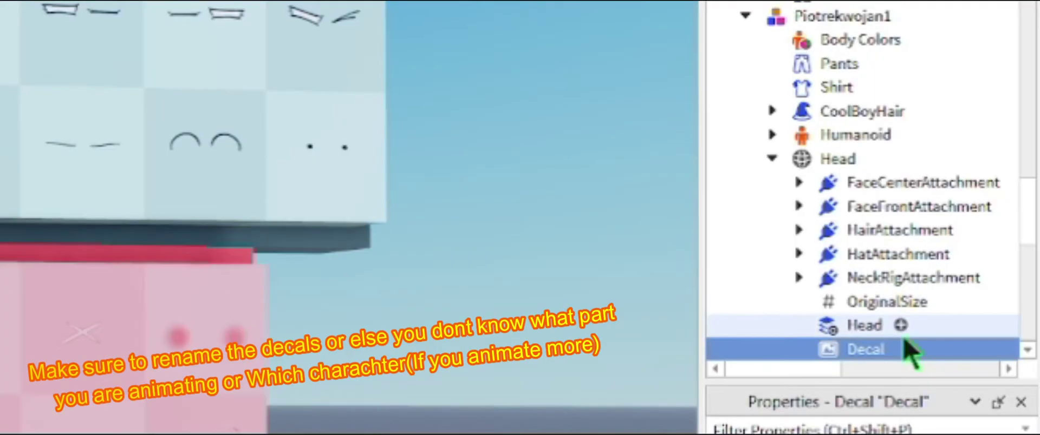
double_click(864, 350)
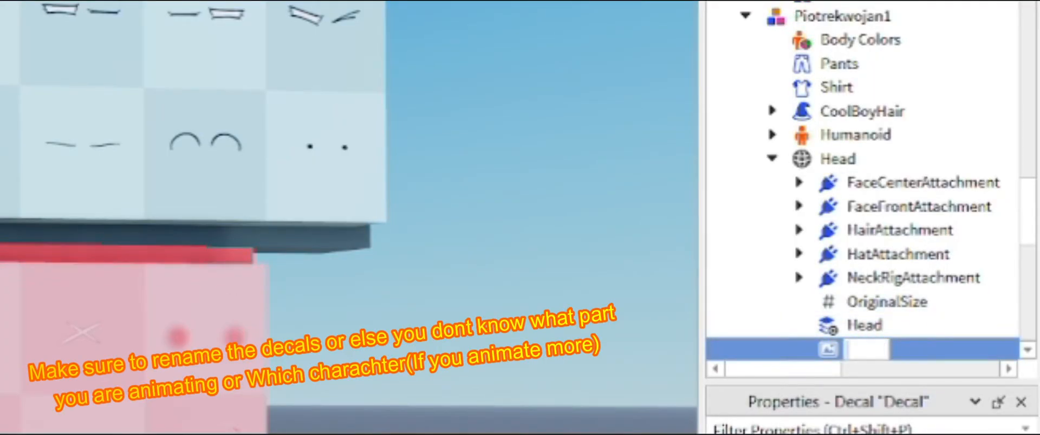
type("Eyes")
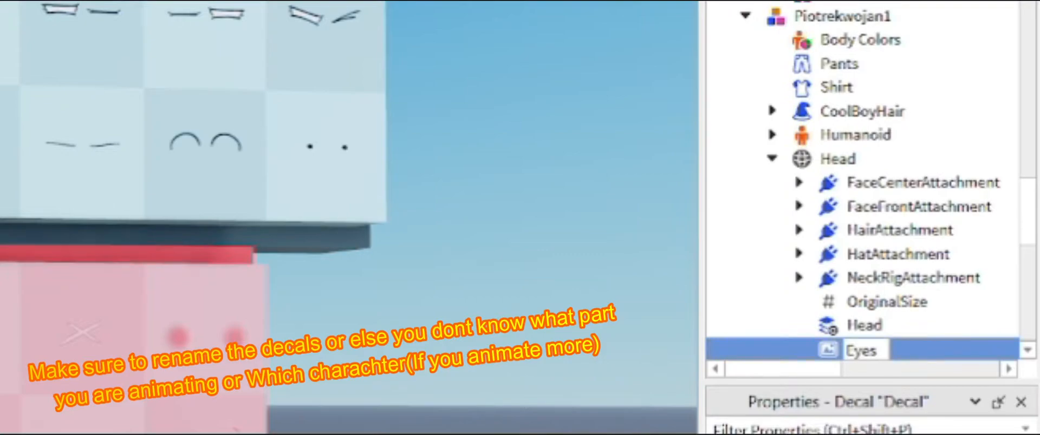
type("Eyes pit")
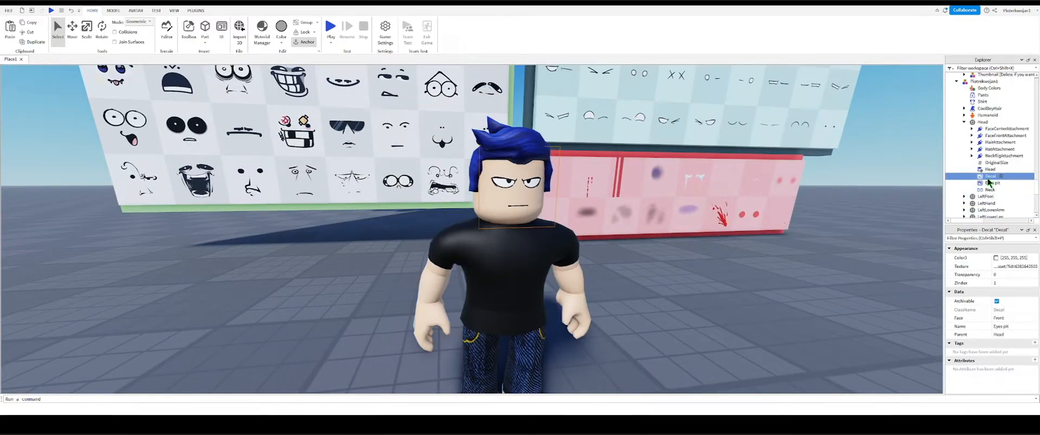
Step: Launch Moon Animator 2 from the Plugins ribbon
left_click(987, 176)
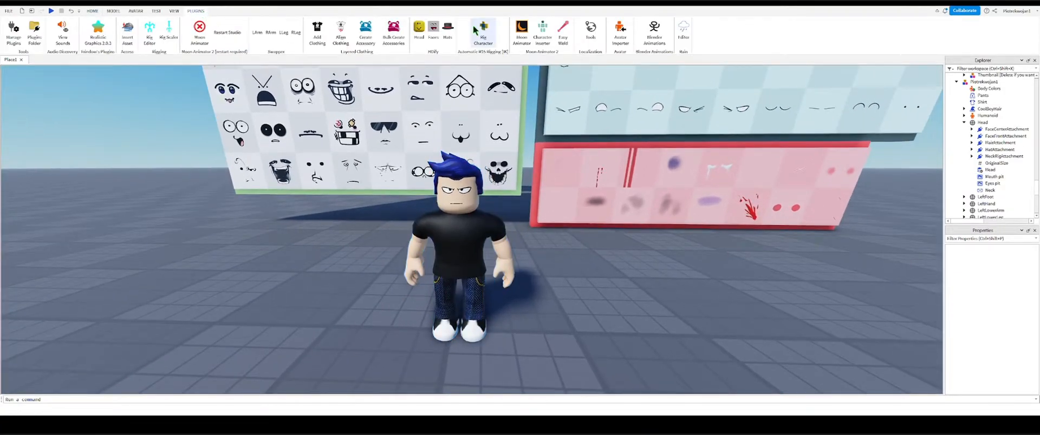
left_click(197, 27)
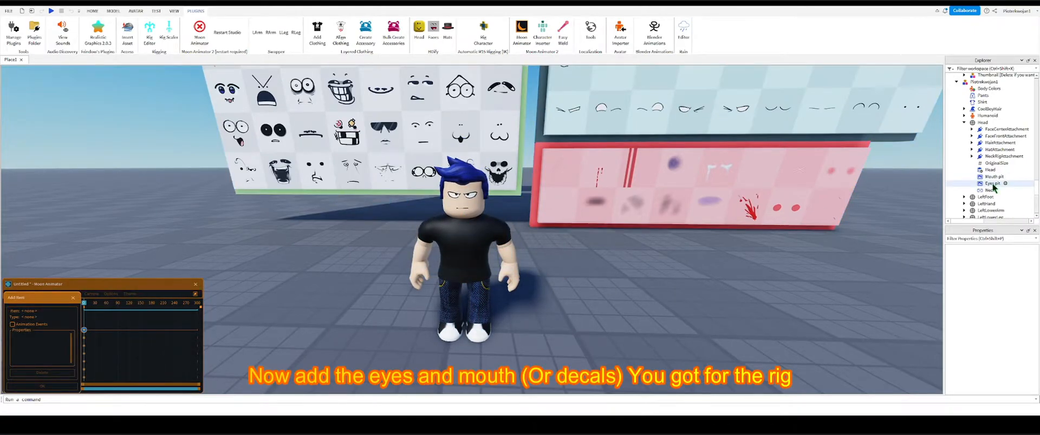
Step: Add the Eyes pit decal as an item to animate in Moon Animator
left_click(987, 182)
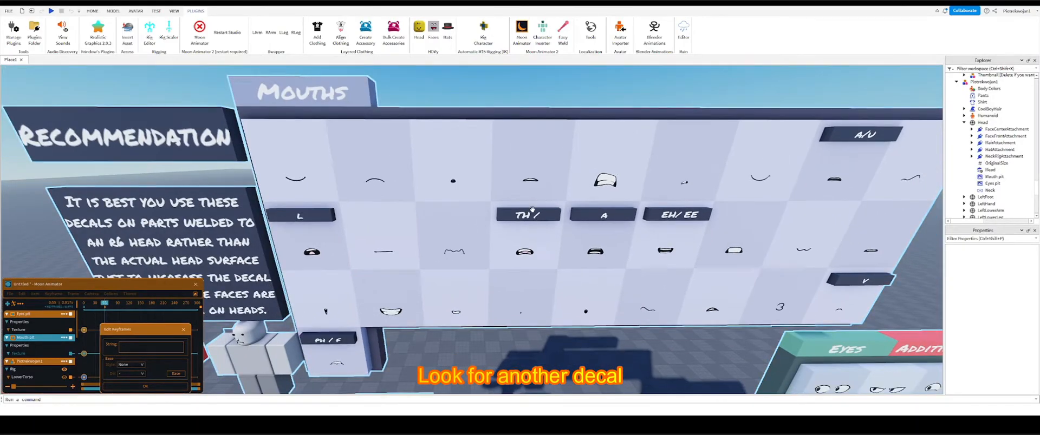
left_click(531, 179)
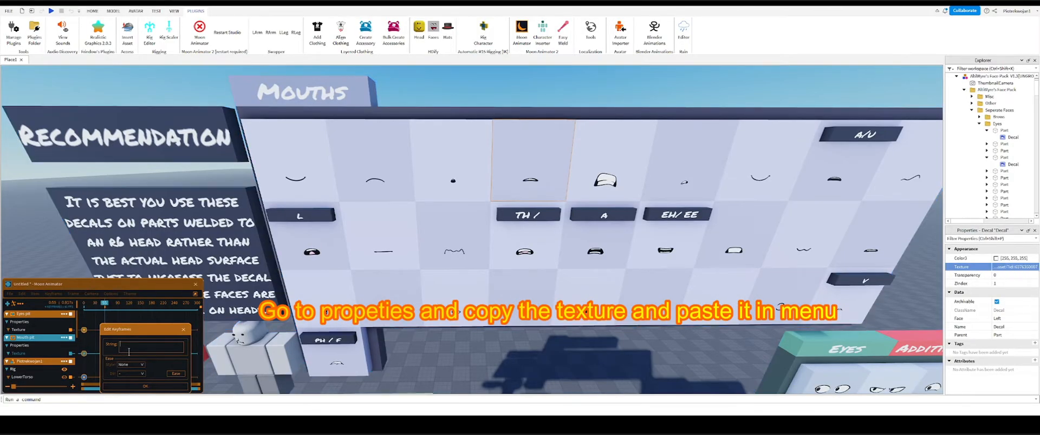
type("http://www.roblox.com/asset/?id=6376350007")
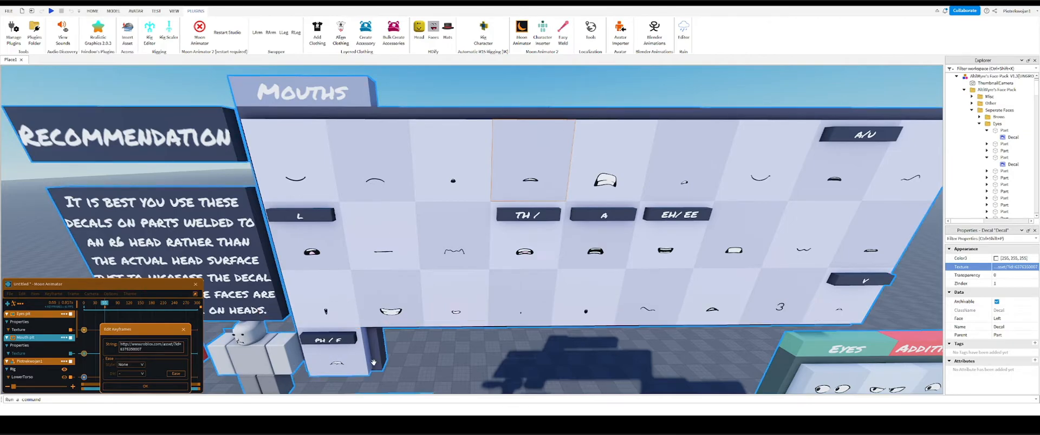